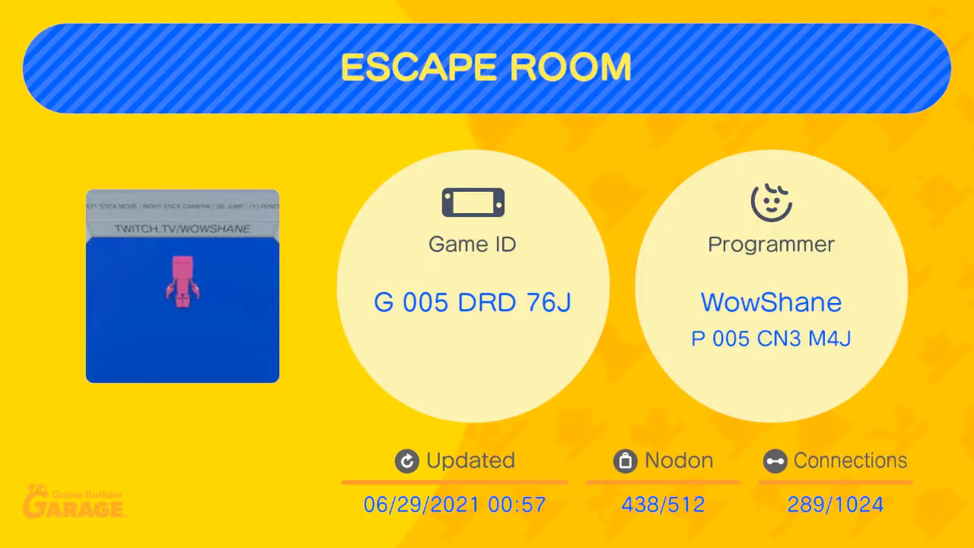
Step: Launch the Escape Room game so the pink robot appears in the blue-floored room
click(183, 293)
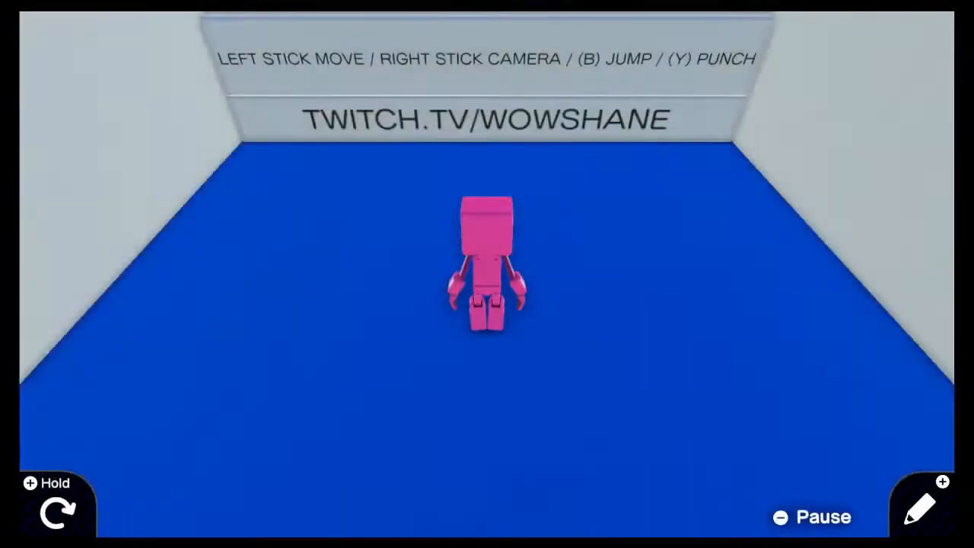